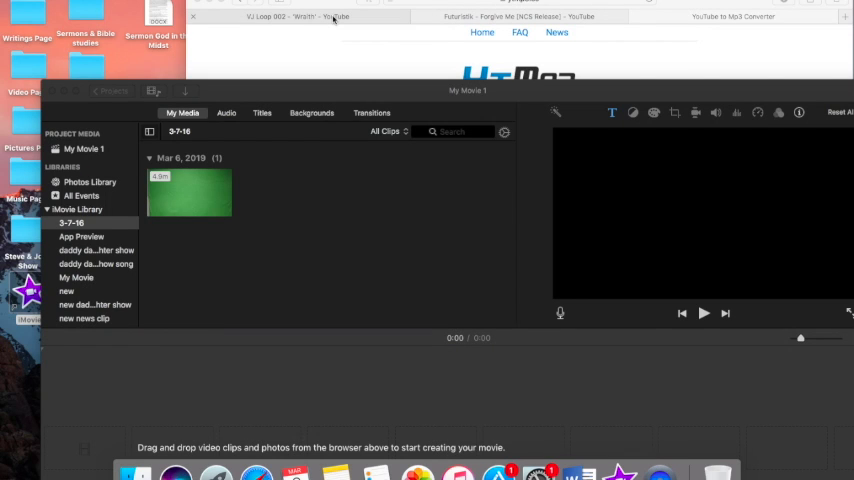
- Copy the VJ Loop 002 'Wraith' video URL and switch to the YTMP3 converter
left_click(300, 16)
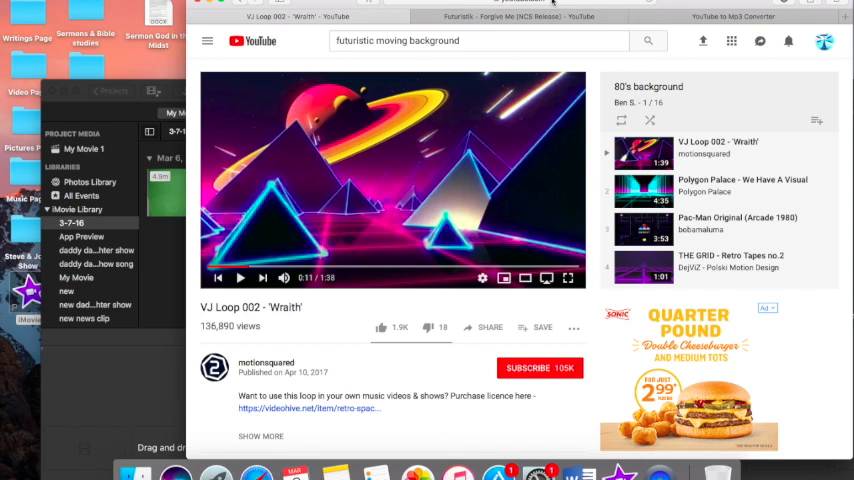
left_click(480, 40)
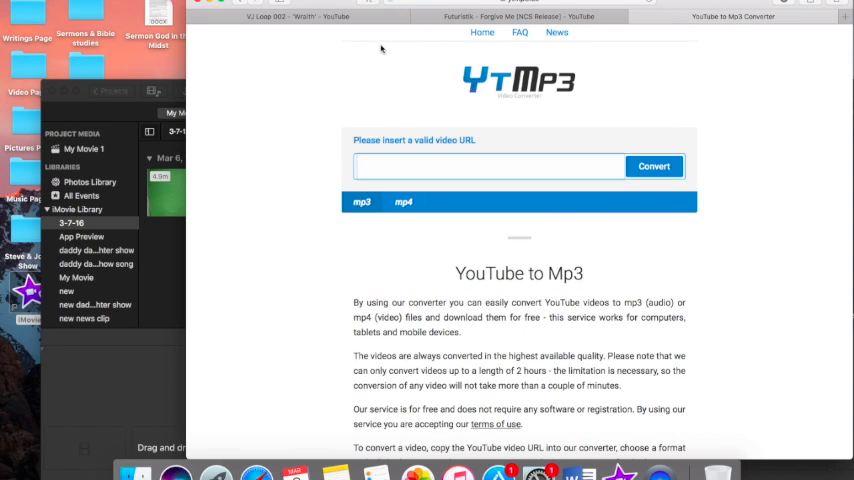
- Paste the 'Wraith' link, convert it, download the MP4 and confirm it in Finder
right_click(480, 166)
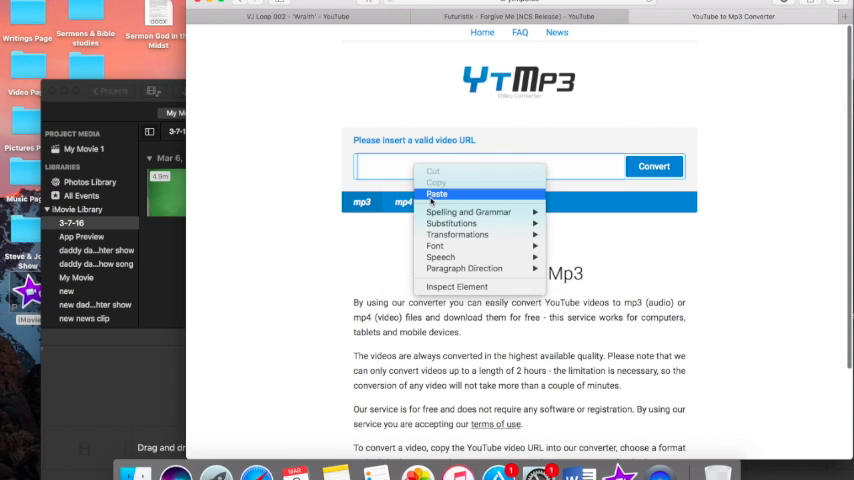
left_click(436, 192)
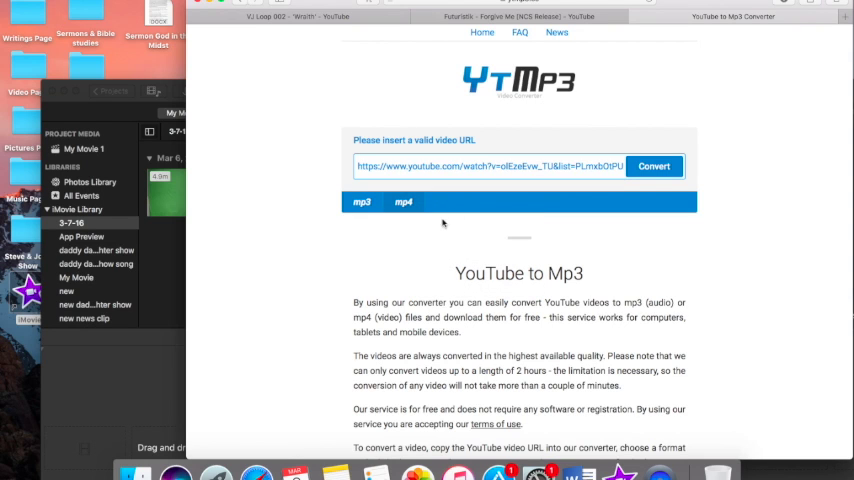
left_click(654, 166)
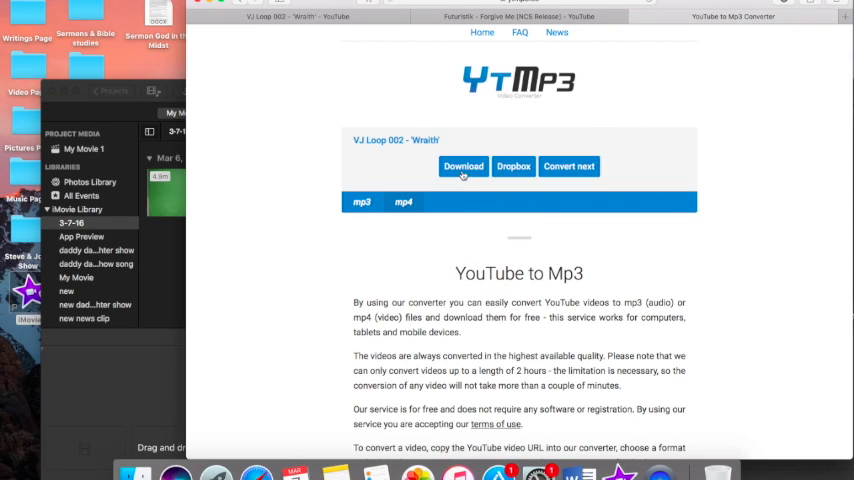
left_click(464, 166)
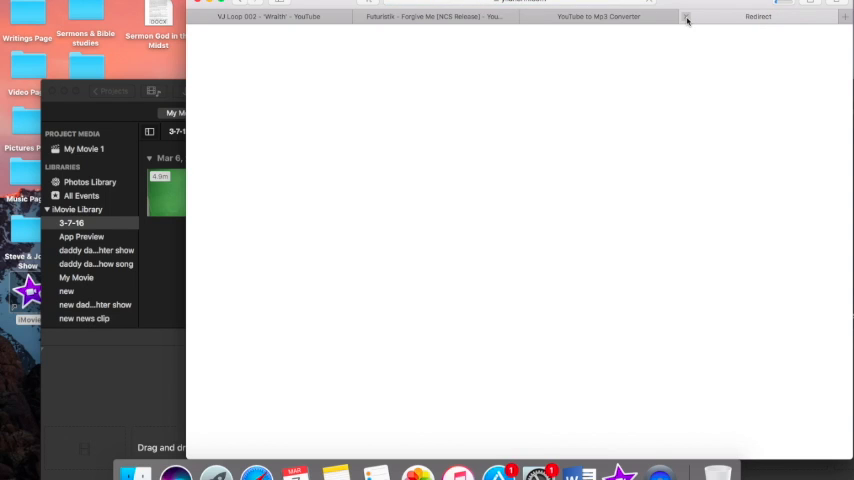
left_click(598, 16)
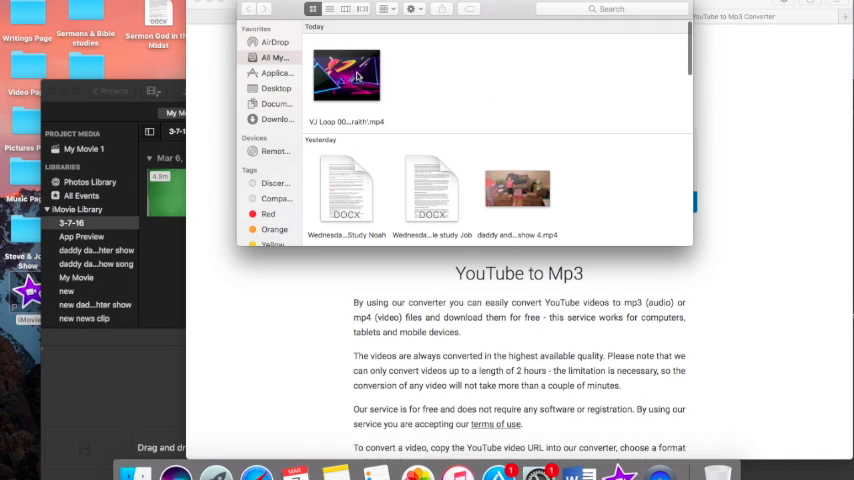
left_click(346, 76)
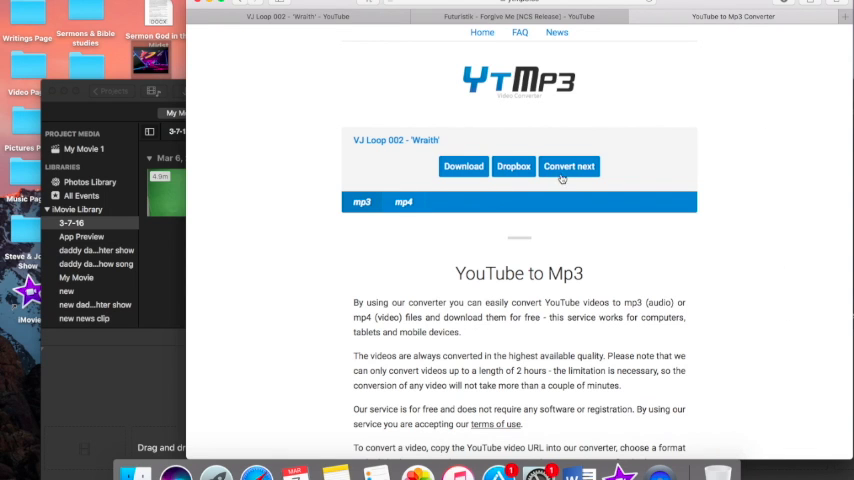
- Paste the music video link for MP3 conversion and cancel the iTunes sign-in prompt
right_click(450, 166)
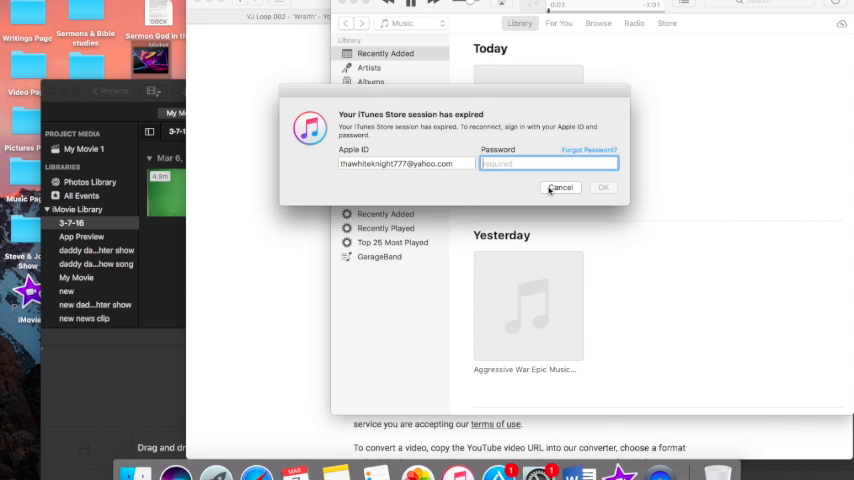
left_click(560, 188)
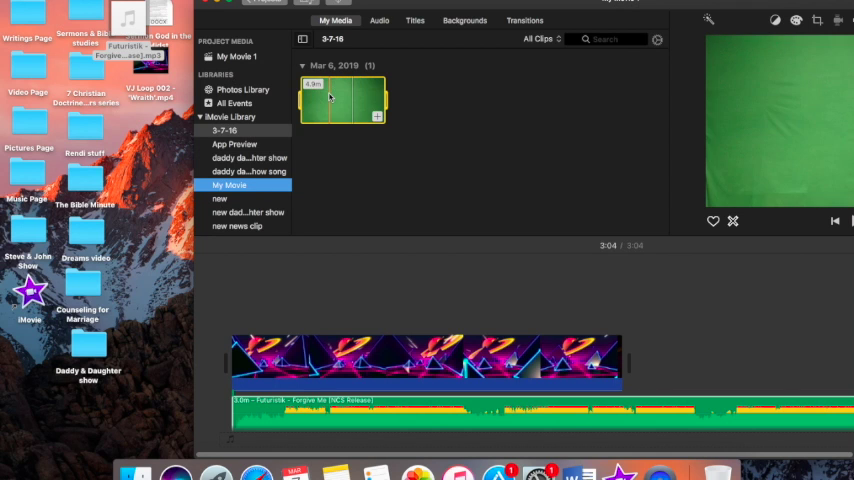
- Maximize the iMovie window after dropping the background and music files into the timeline
left_click(236, 224)
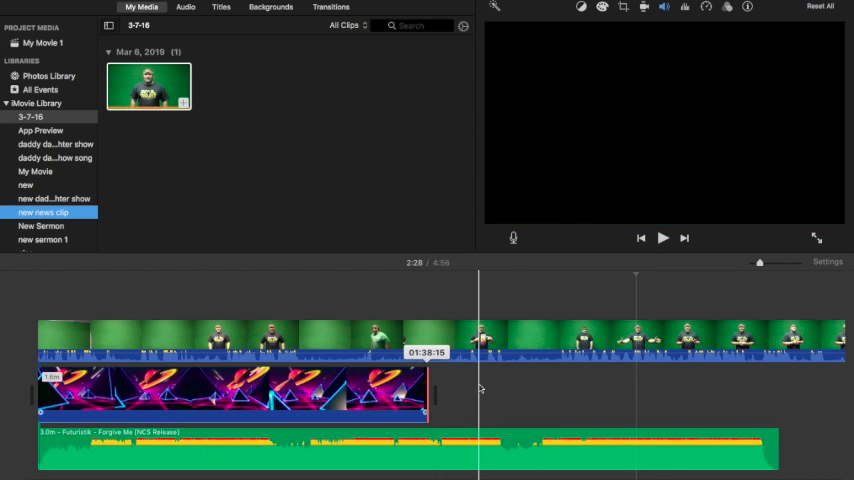
- Copy and paste the 'Wraith' background clip and the music clip to extend both
right_click(396, 336)
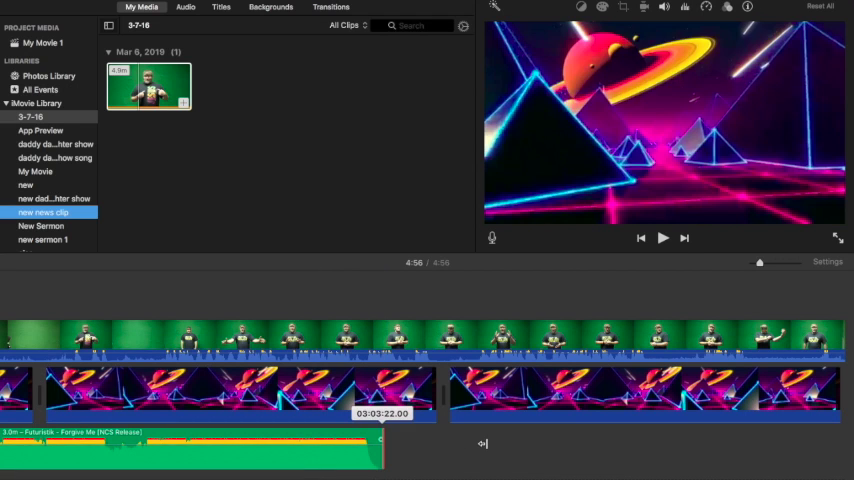
right_click(380, 390)
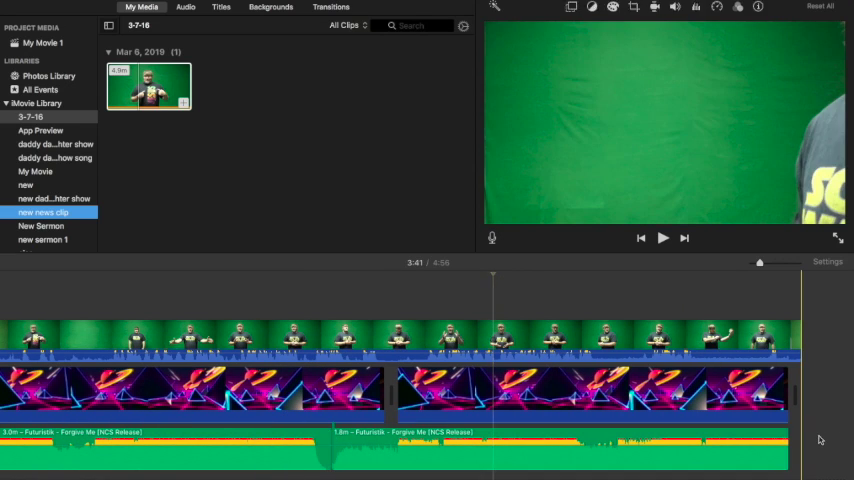
- Lower the music clip's volume slider, then play the project to check the mix
left_click(560, 444)
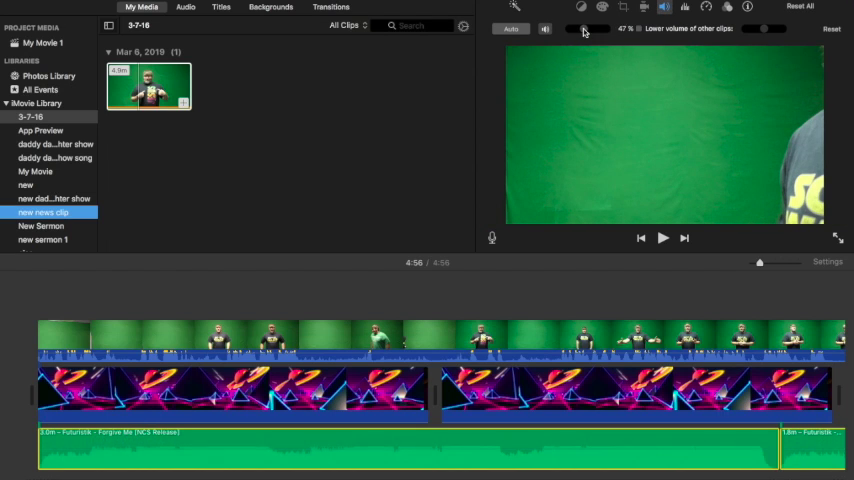
left_click_drag(590, 28, 584, 28)
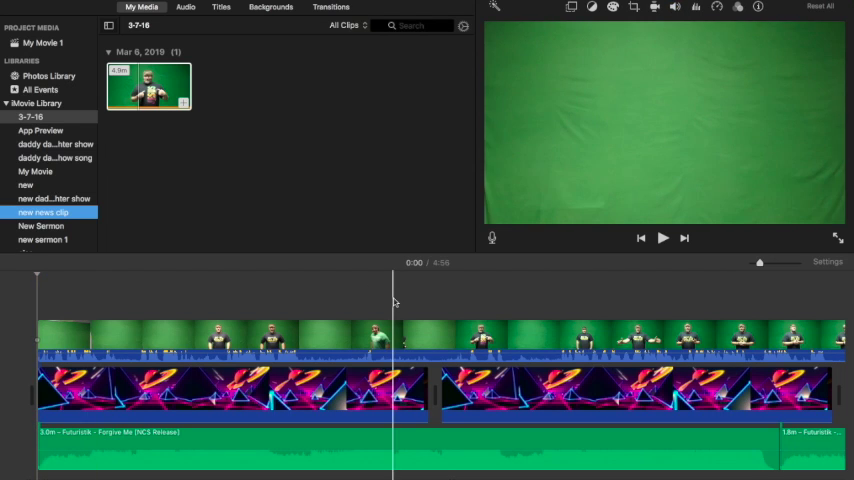
left_click(664, 236)
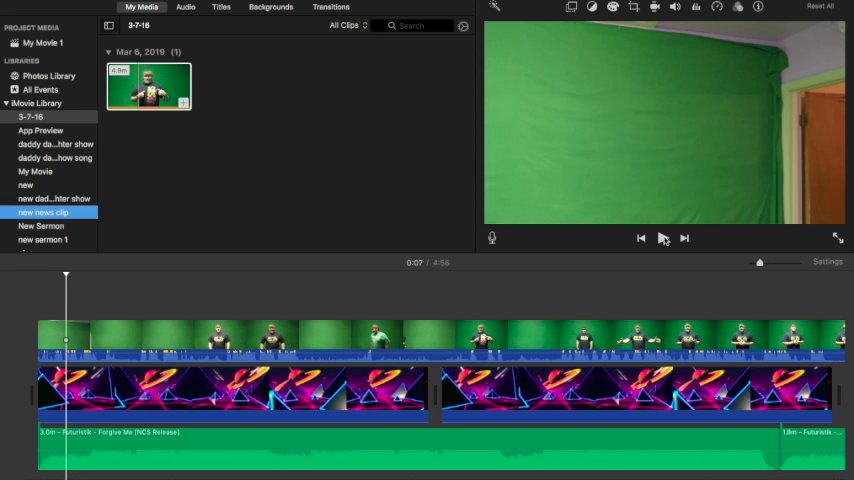
left_click(662, 238)
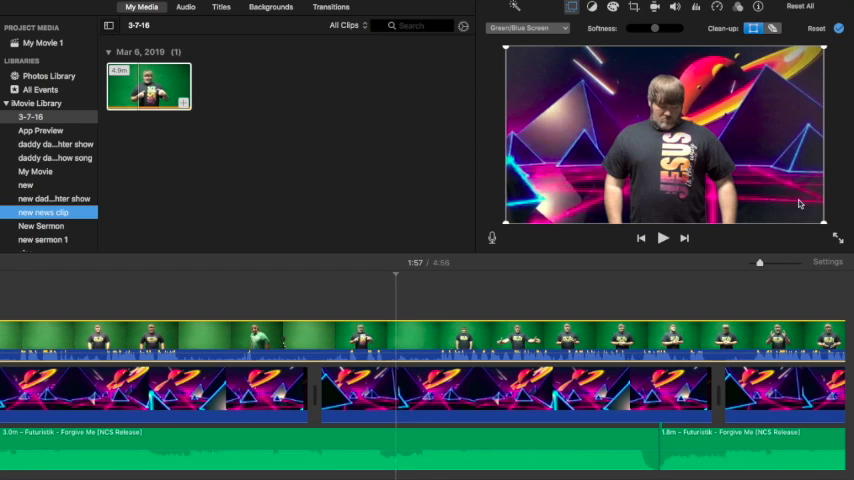
mouse_move(528, 84)
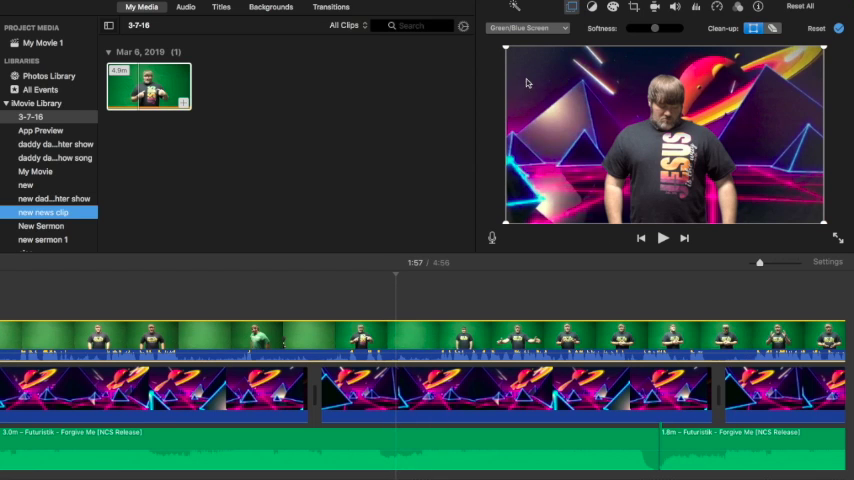
mouse_move(792, 156)
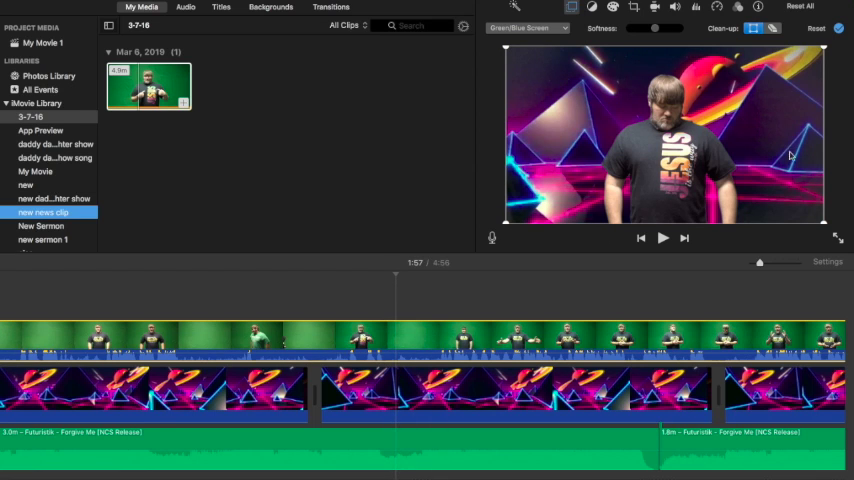
mouse_move(672, 48)
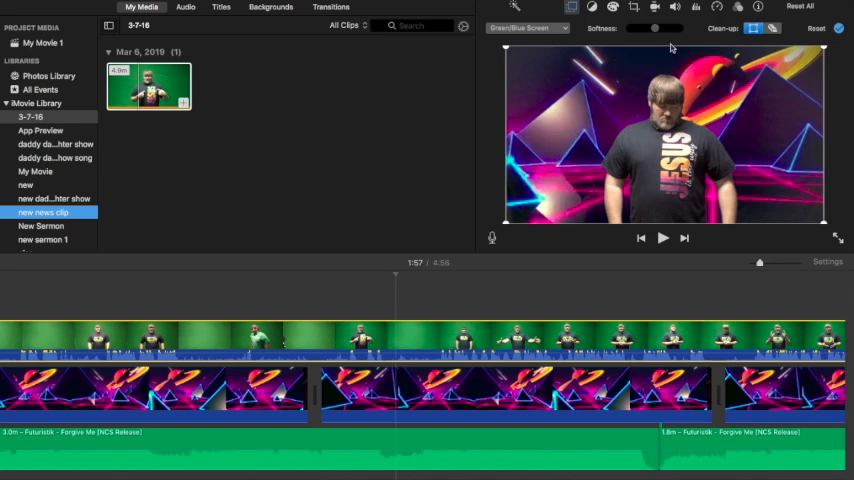
mouse_move(656, 28)
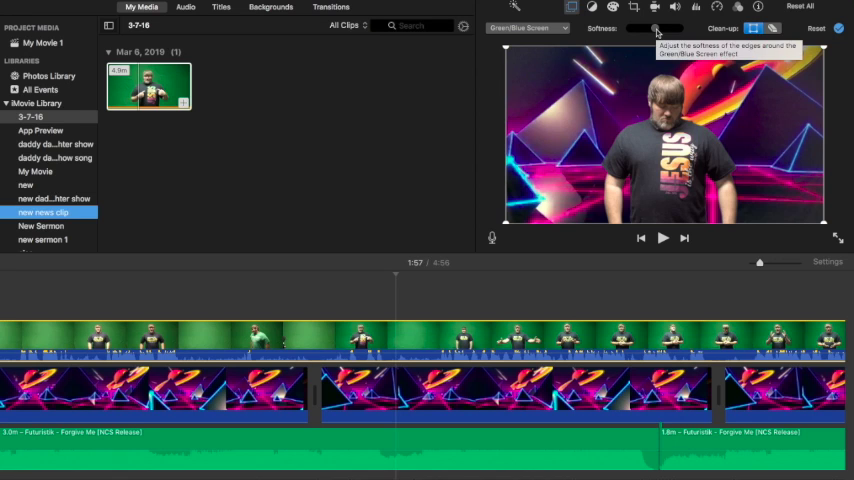
- Reduce the Softness on the keyed edges and play the footage to preview
left_click_drag(656, 28, 624, 28)
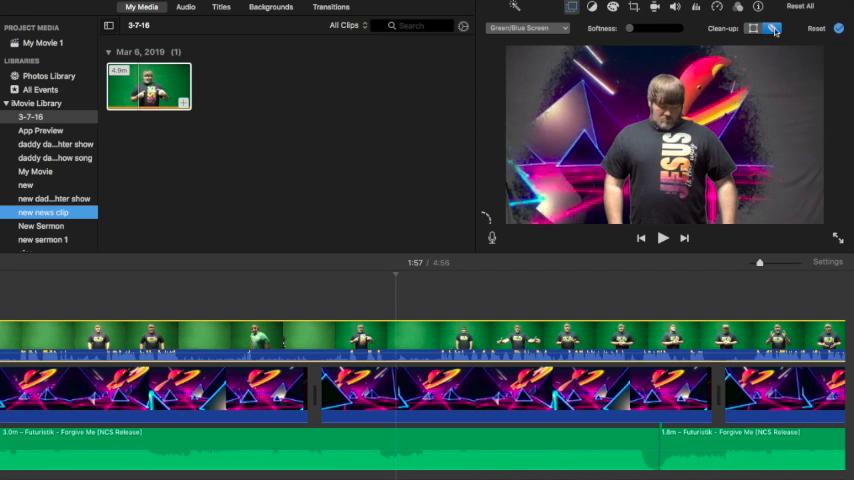
mouse_move(772, 28)
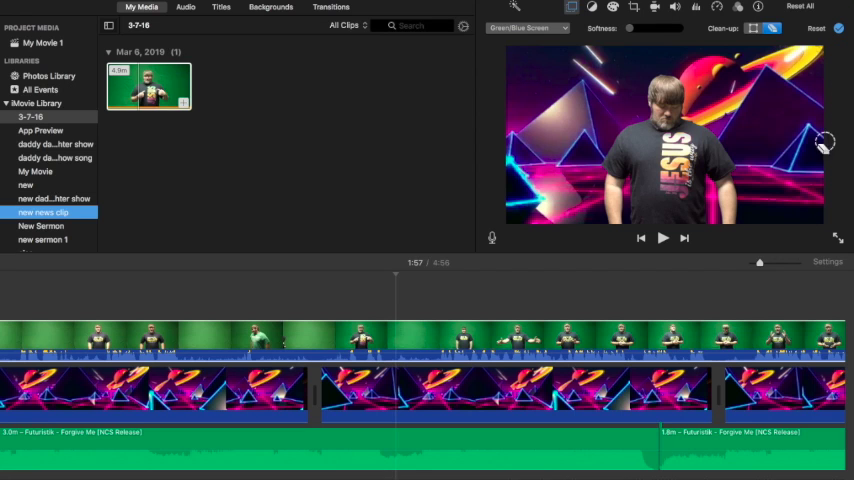
mouse_move(590, 152)
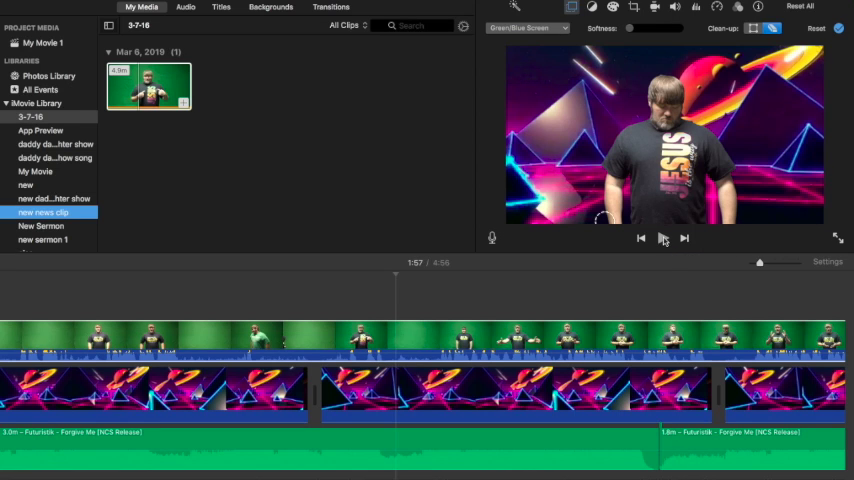
left_click(662, 238)
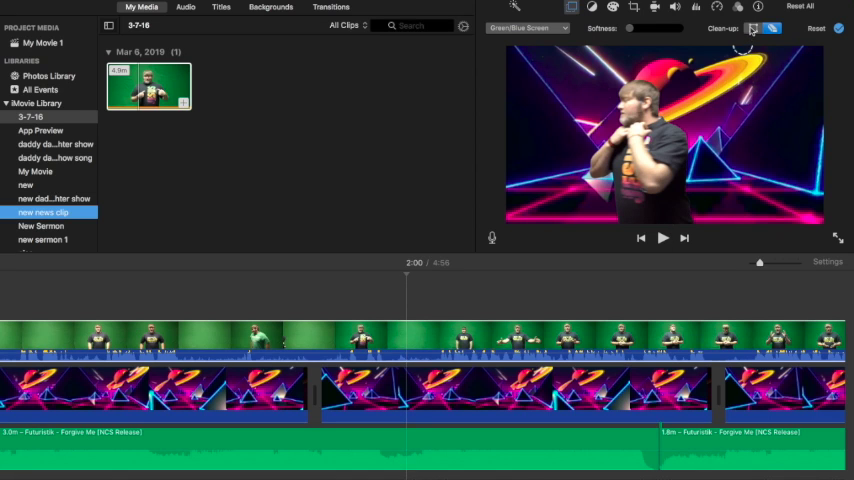
left_click(752, 28)
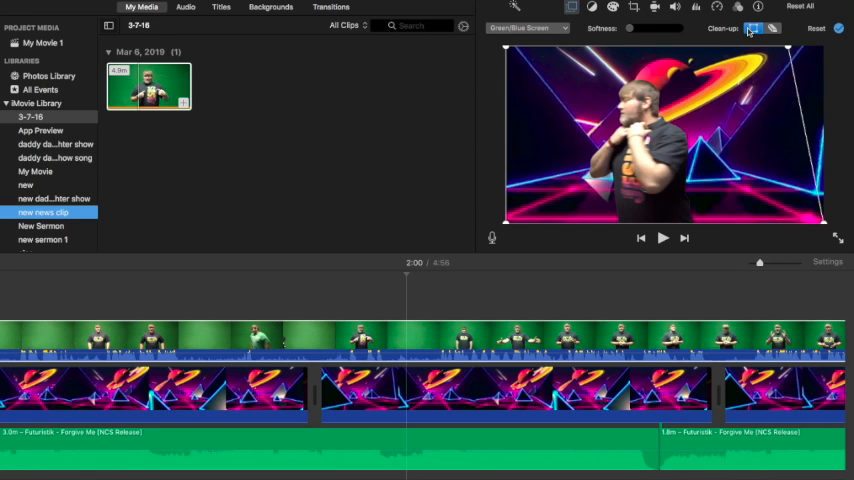
mouse_move(752, 28)
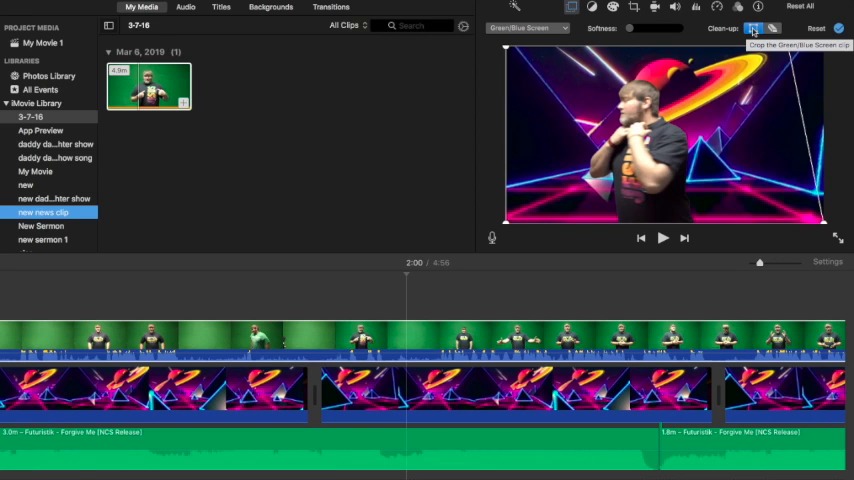